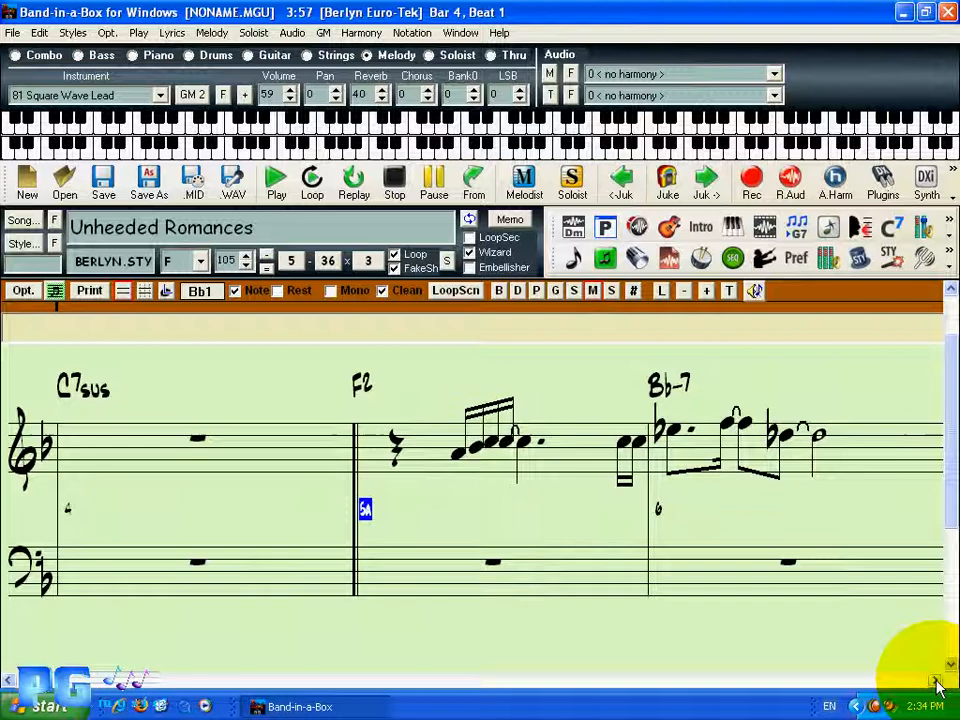
mouse_move(875, 675)
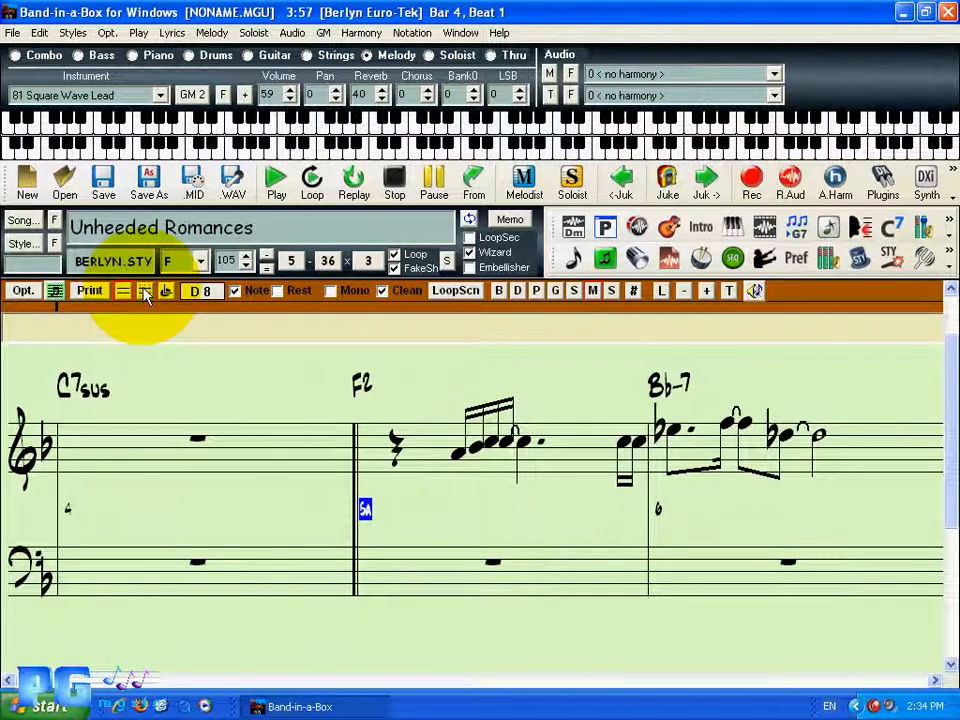
Turn on editable notation and insert a new note on the staff in bar 5 (F2).
left_click(198, 438)
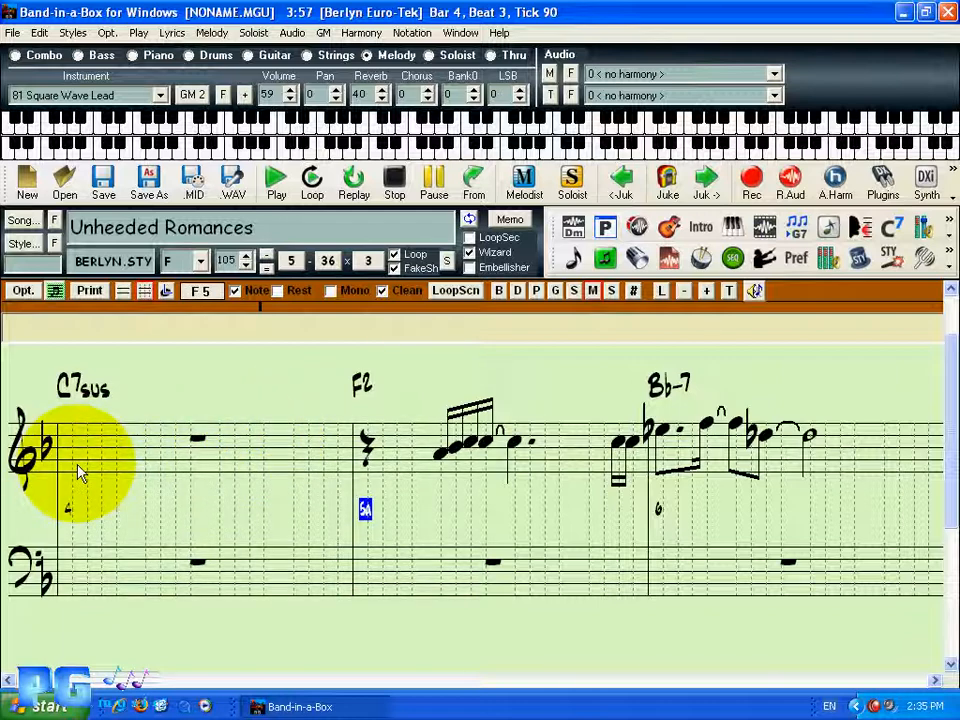
mouse_move(190, 475)
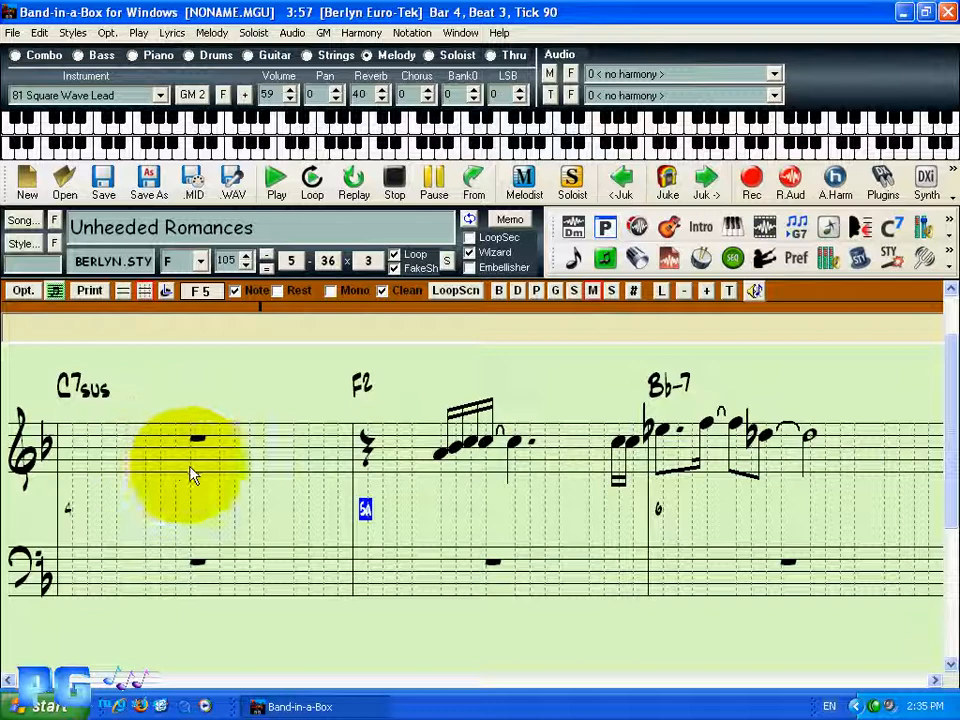
left_click(295, 465)
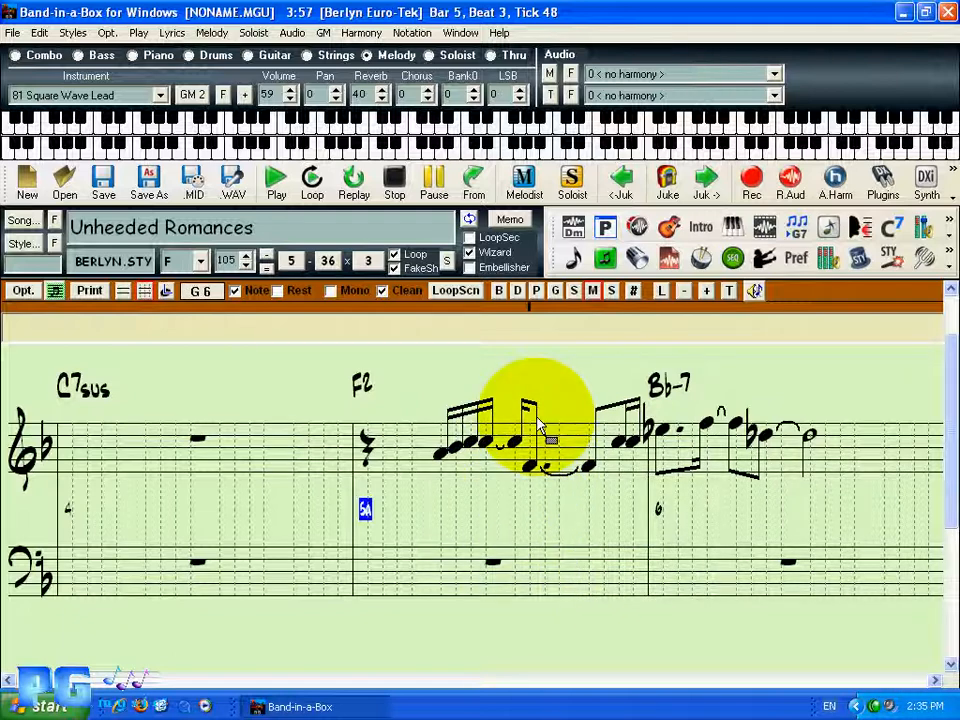
Select the inserted and low notes in bar 5 and display note durations as lines.
left_click(570, 475)
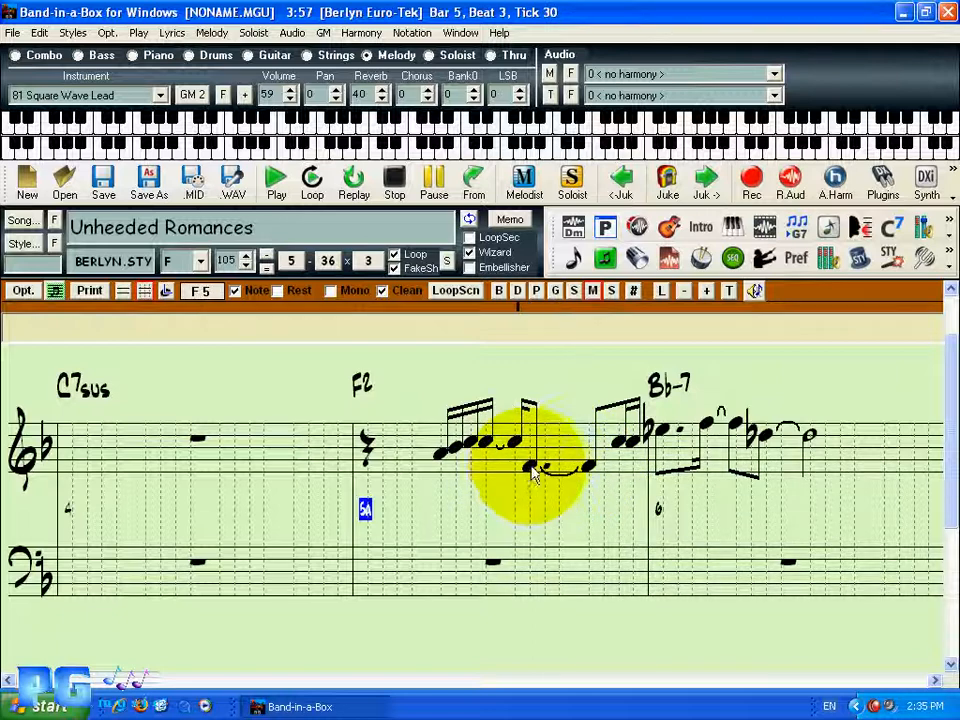
left_click(545, 430)
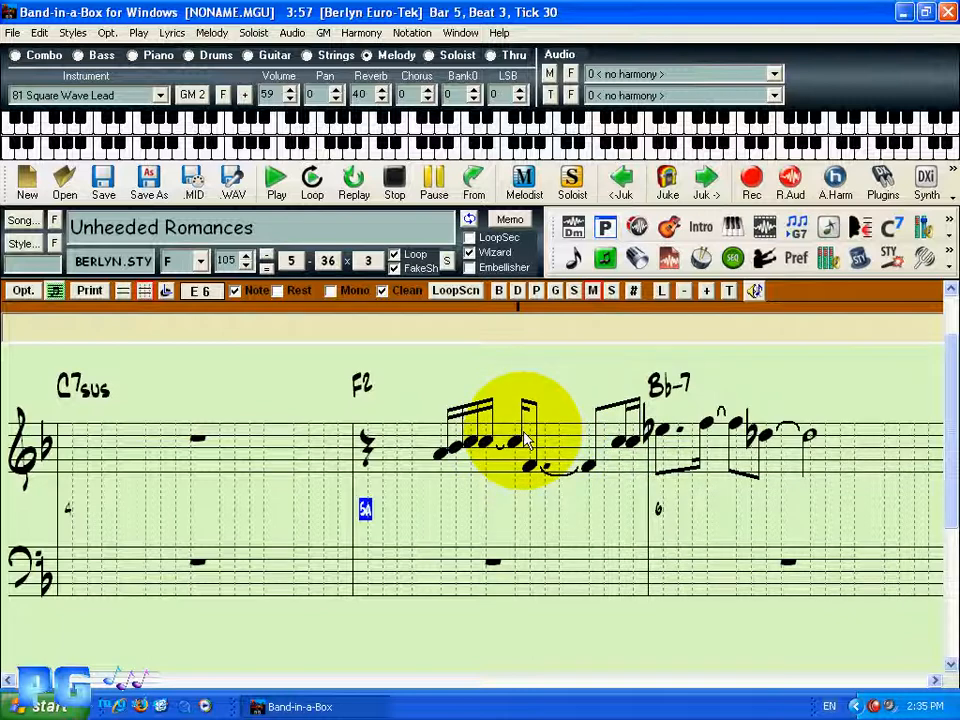
left_click(527, 445)
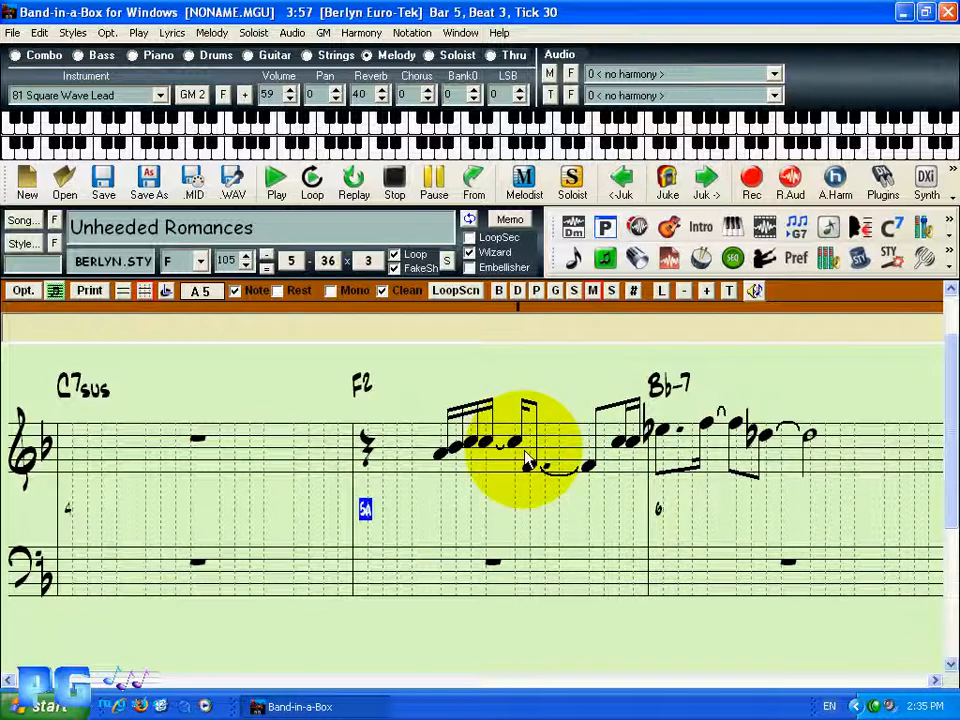
left_click(520, 450)
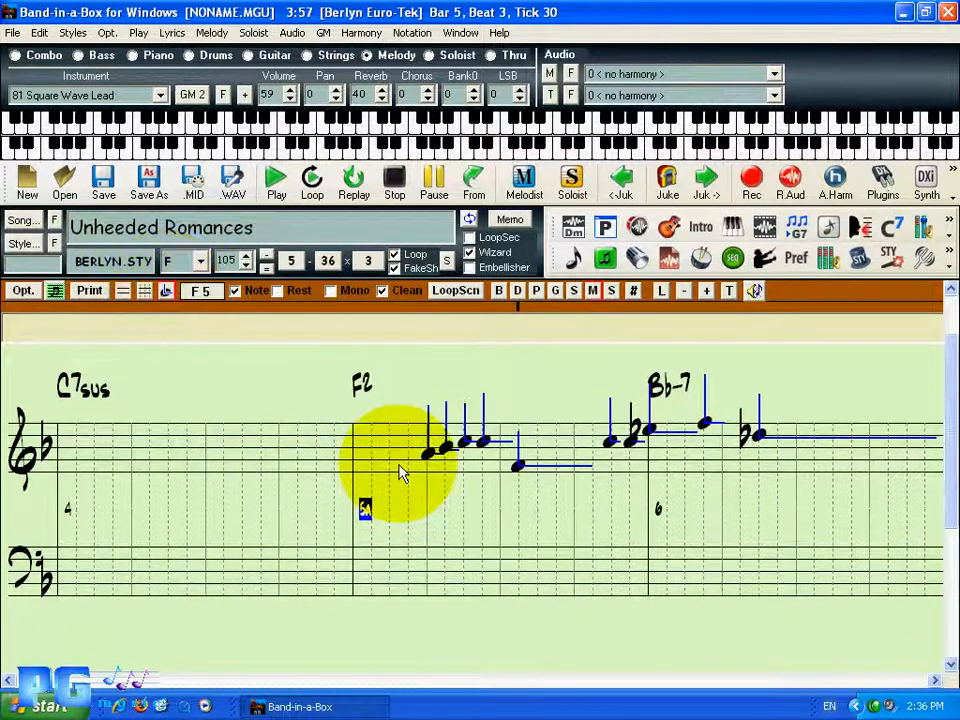
mouse_move(515, 470)
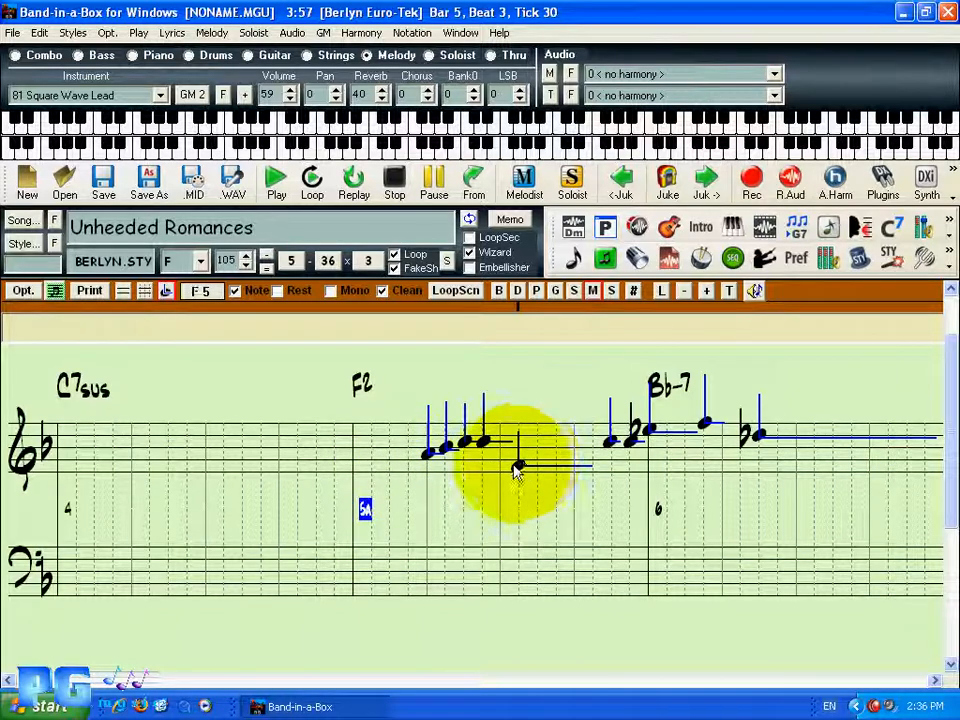
Select the low F2-bar note on beat 3 and reduce its held duration.
left_click(517, 468)
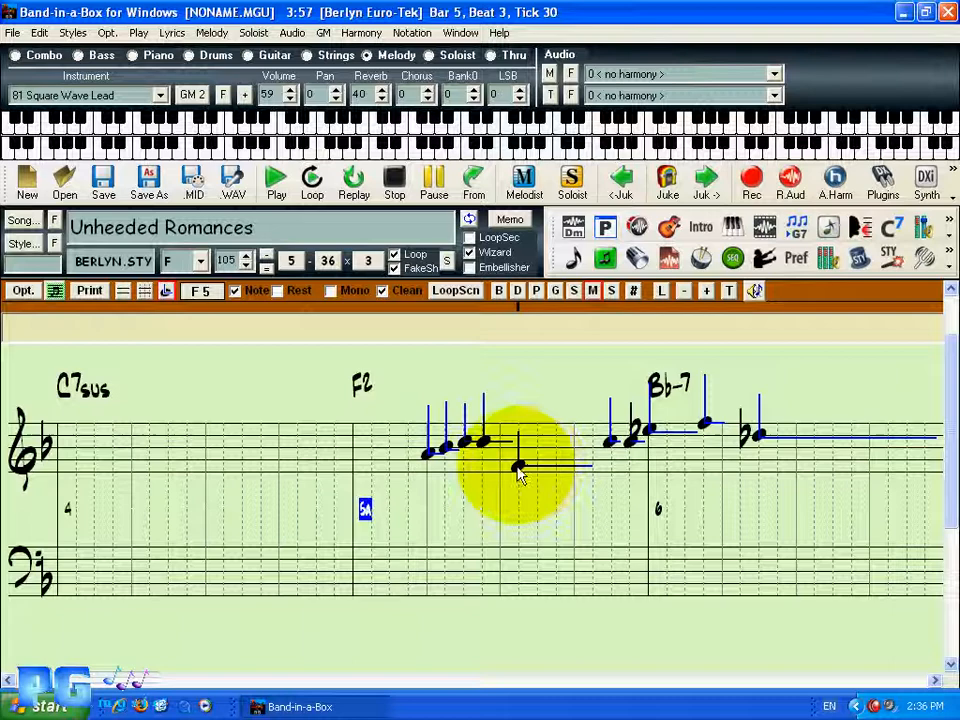
left_click(518, 465)
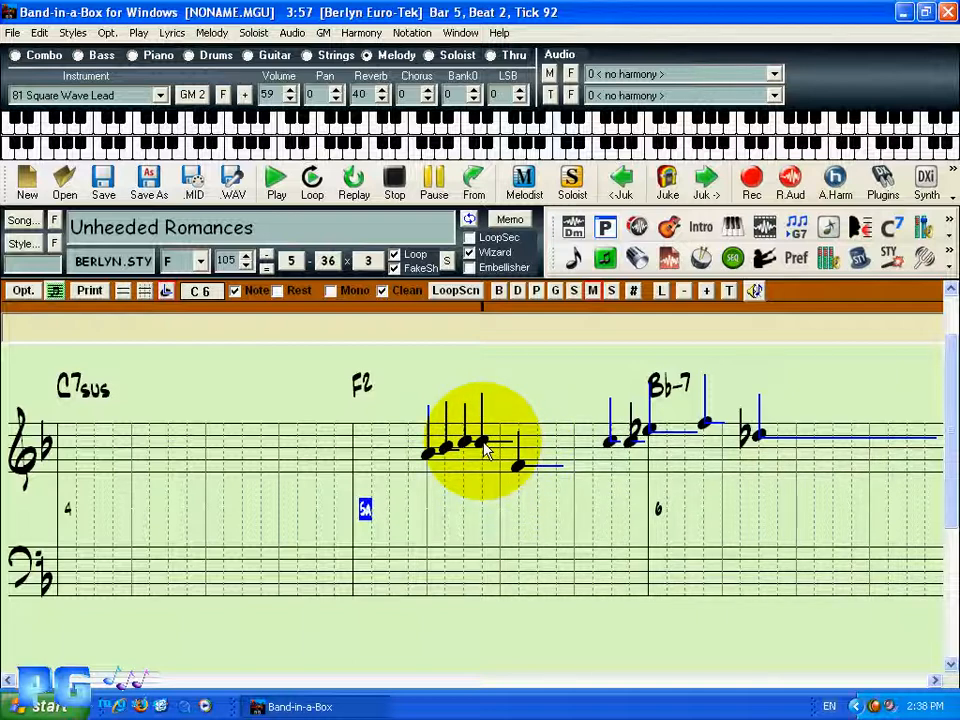
mouse_move(575, 445)
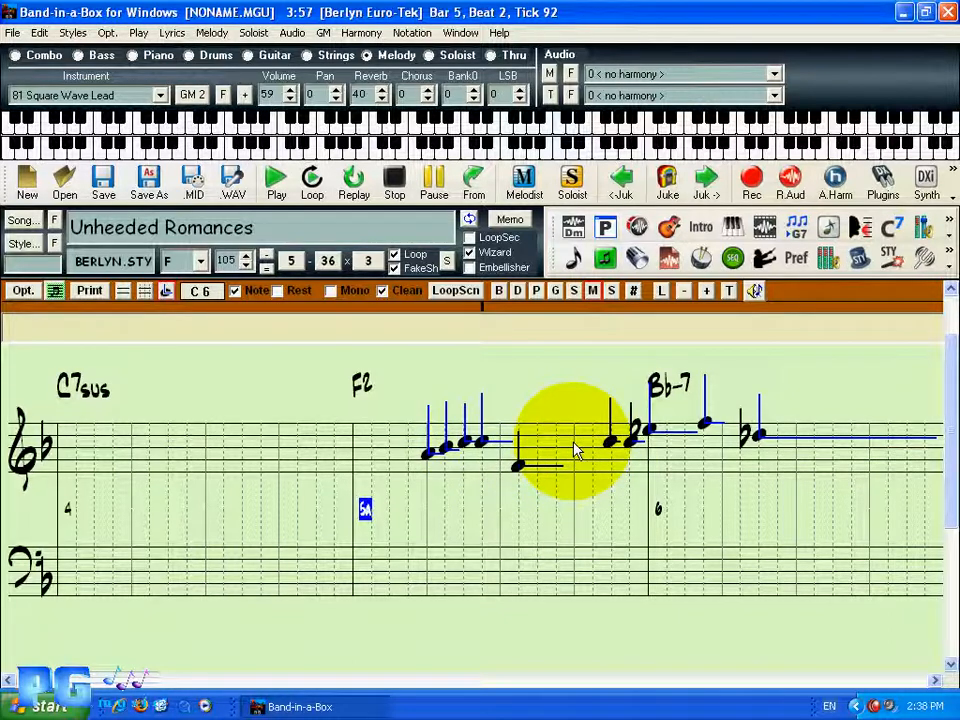
mouse_move(485, 445)
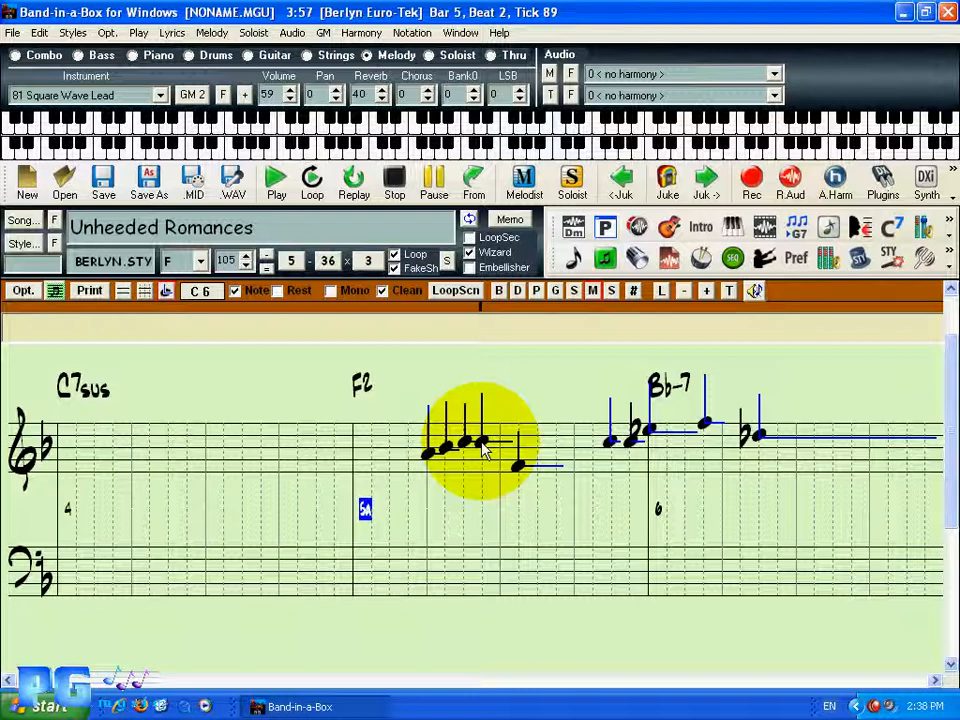
mouse_move(555, 450)
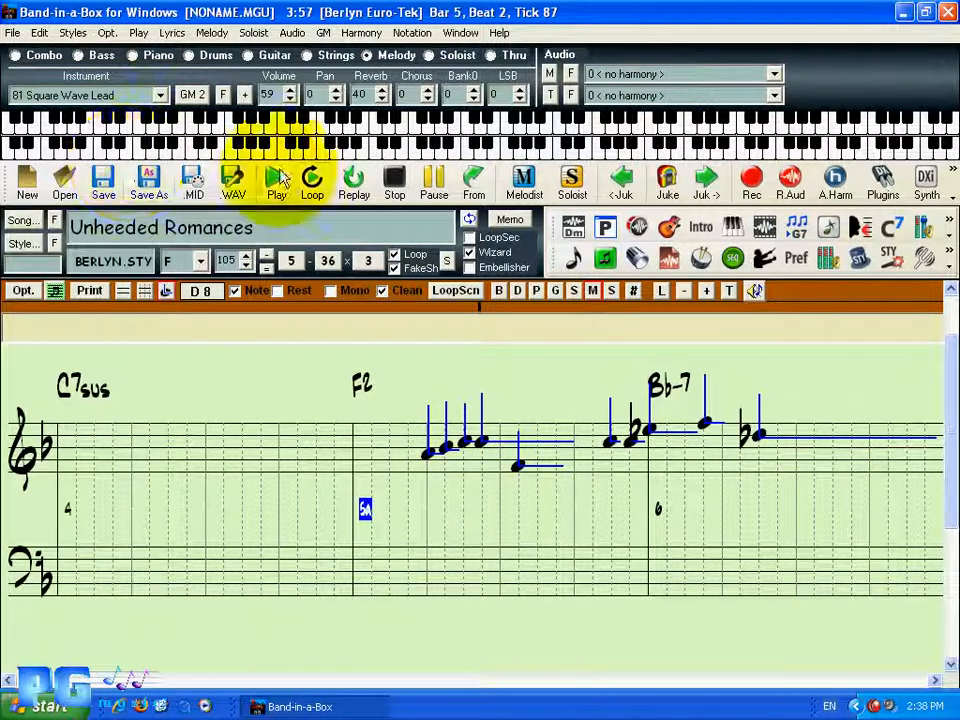
Play the song from the beginning through the edited F2 bar, then stop.
left_click(277, 183)
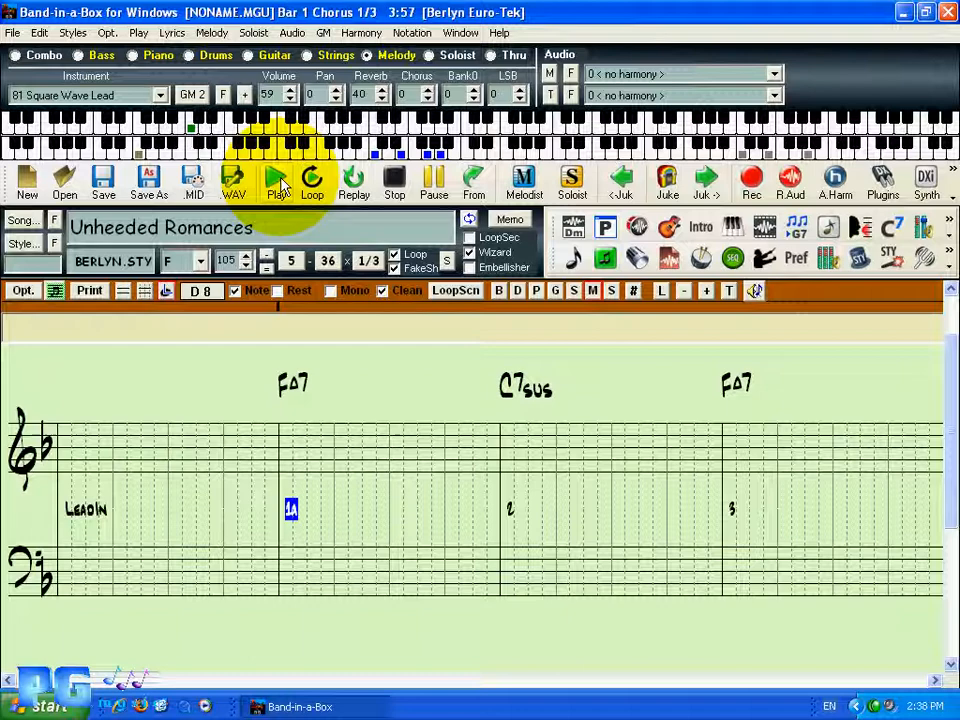
left_click(276, 182)
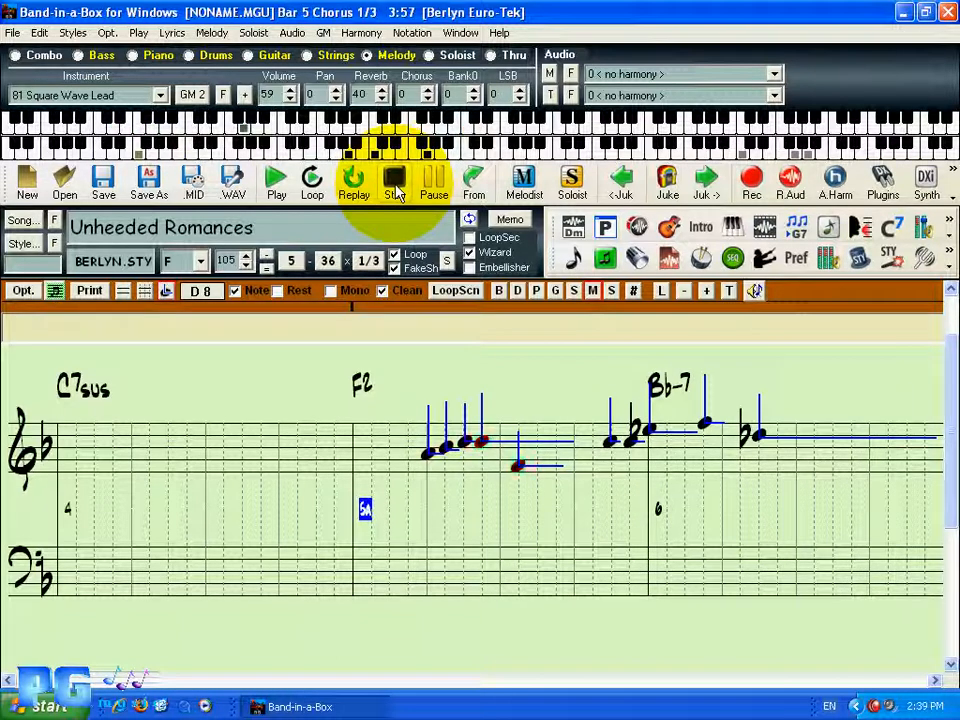
left_click(276, 182)
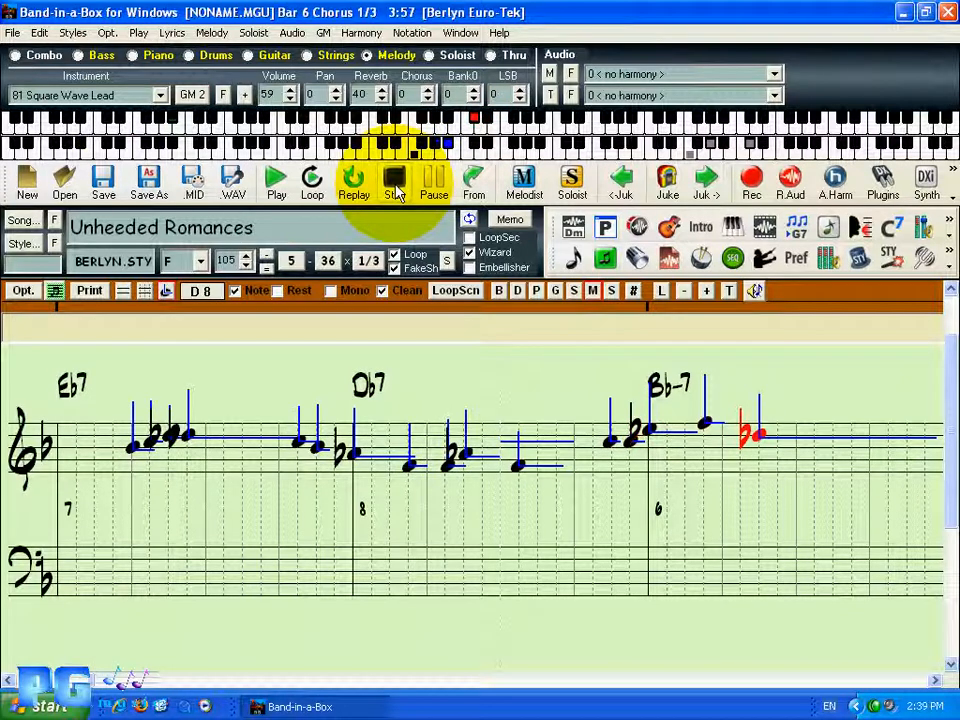